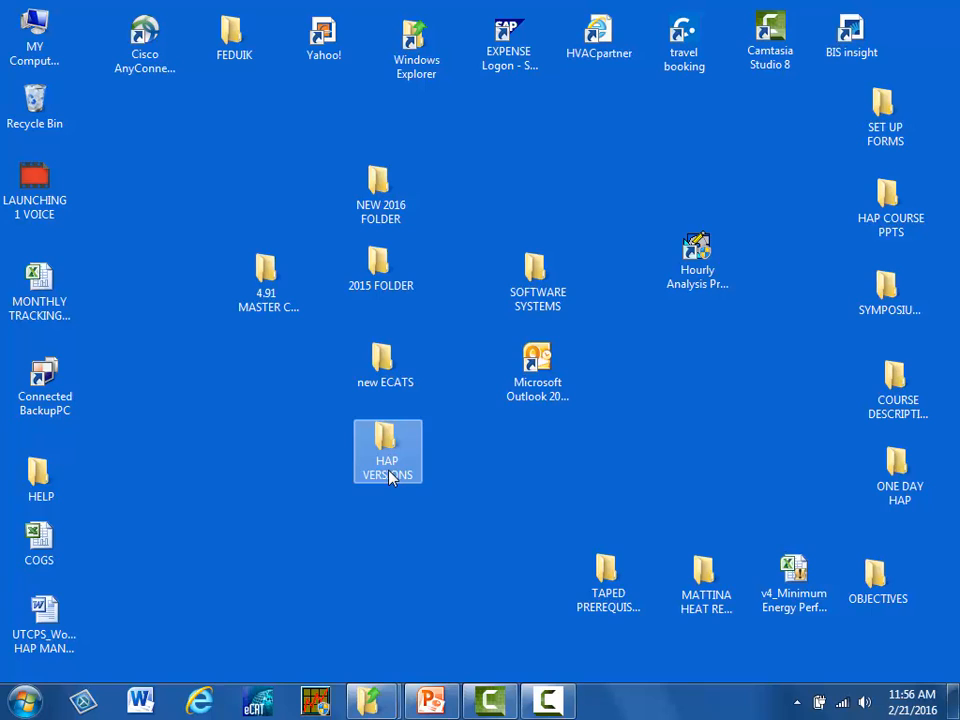
From the Start menu's All Programs list, expand the Carrier E-CAT and E20-II Programs folder
left_click(44, 616)
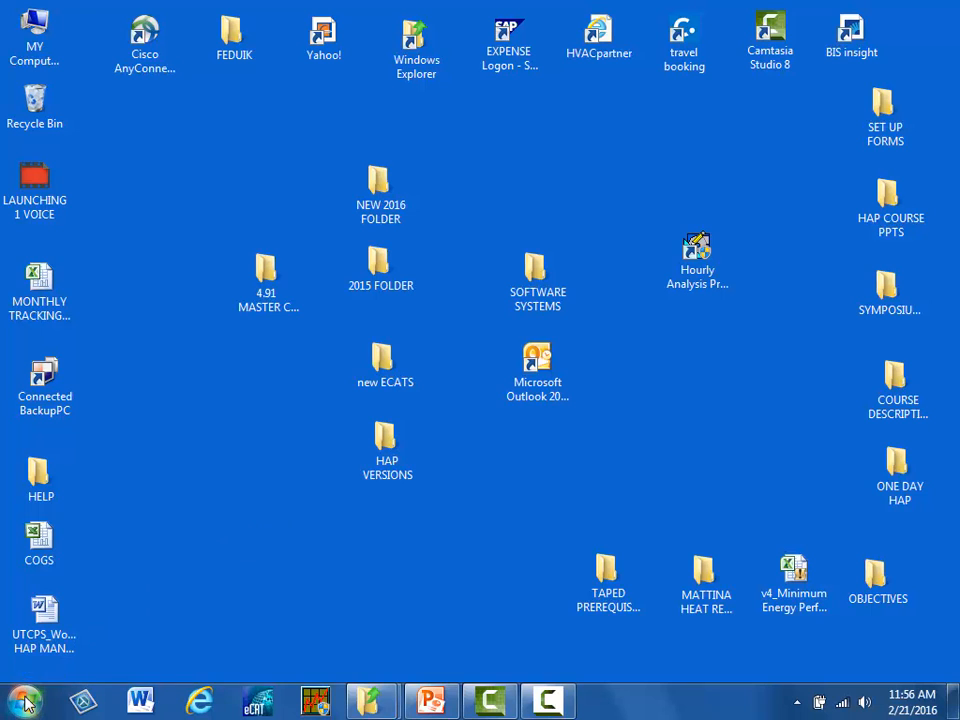
left_click(22, 700)
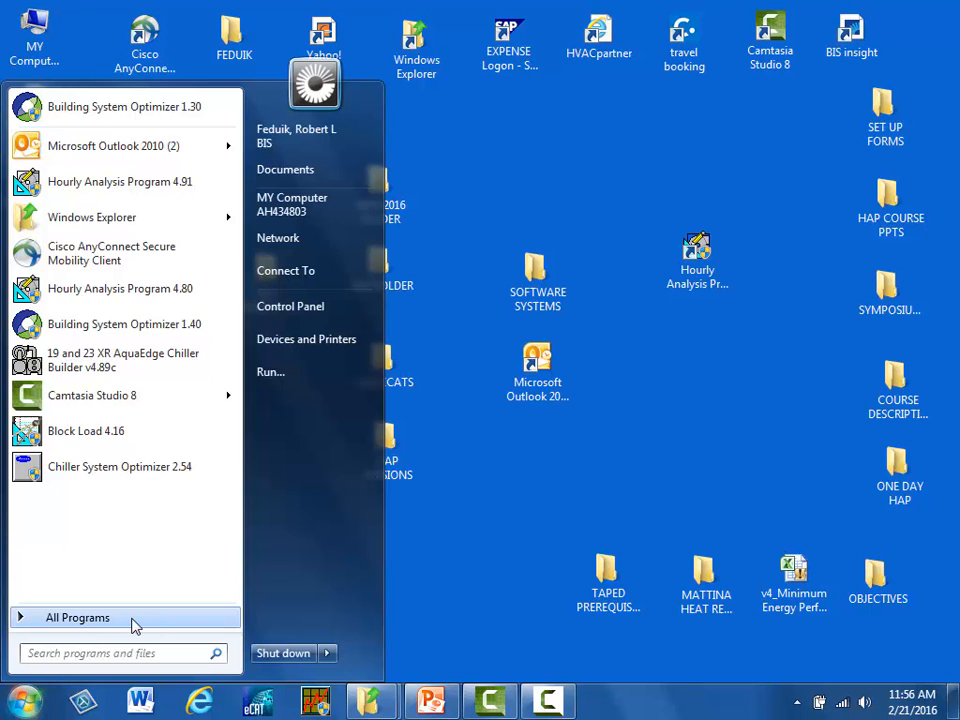
left_click(78, 616)
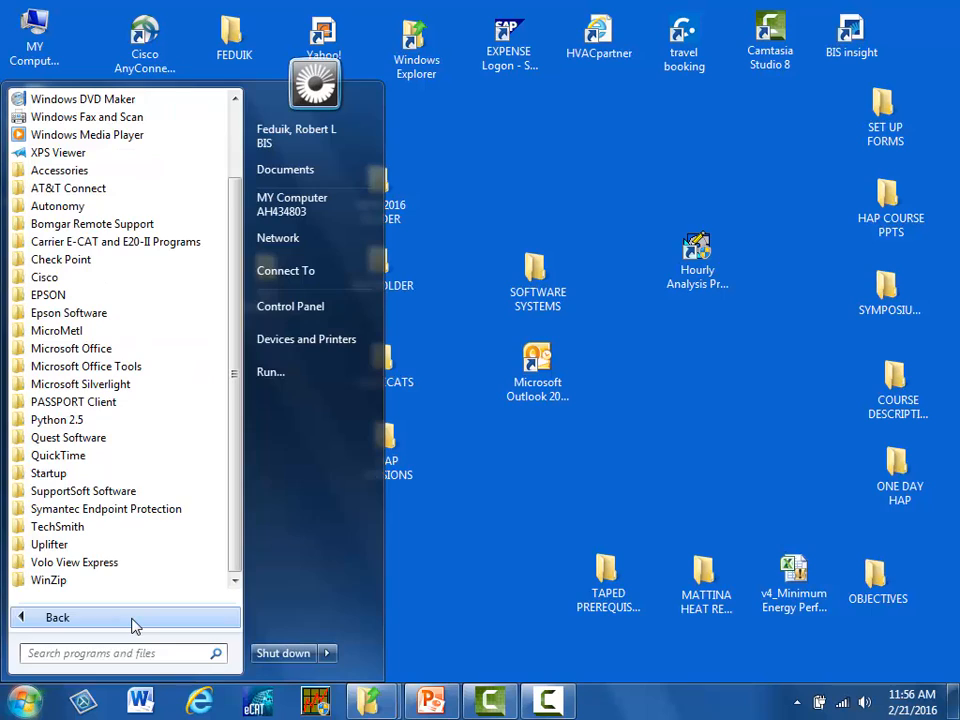
mouse_move(140, 240)
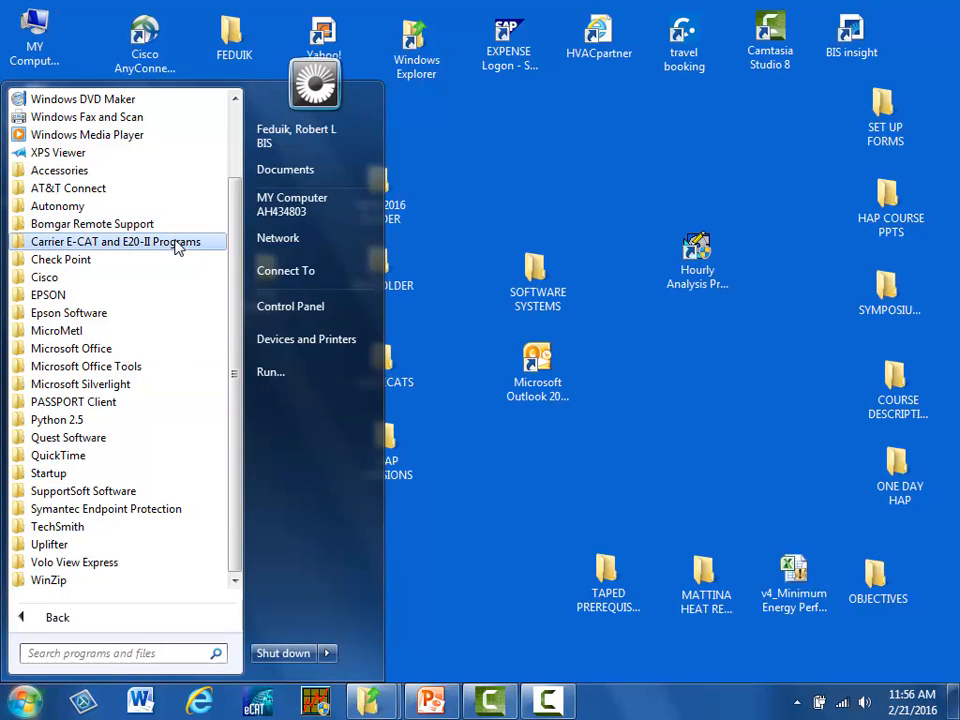
left_click(116, 240)
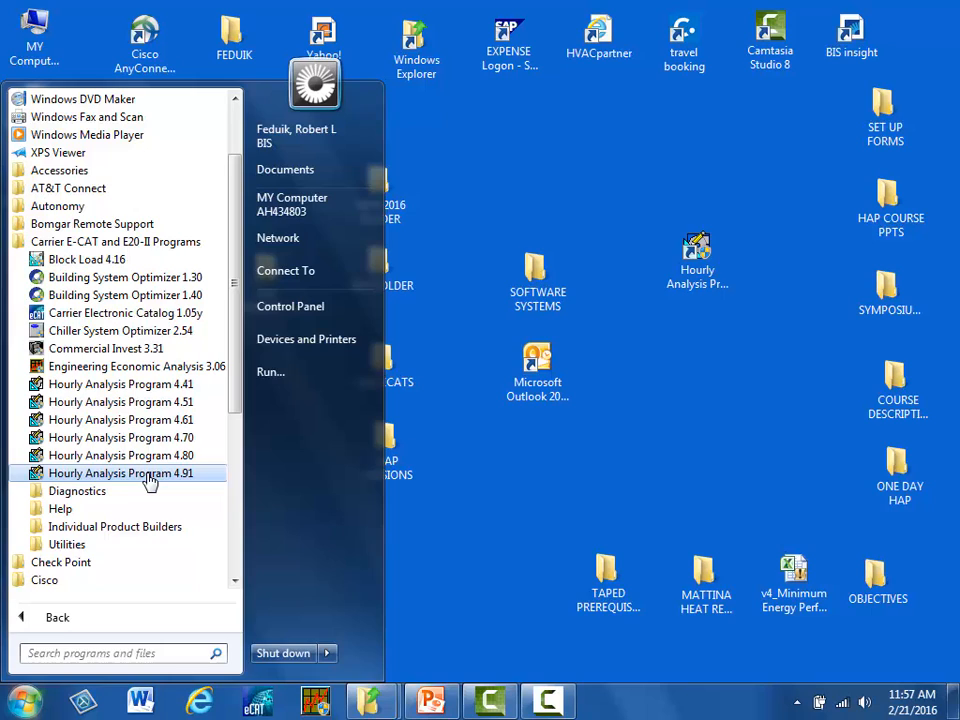
Show the context menu with Open and Run as administrator for Hourly Analysis Program 4.91
right_click(120, 472)
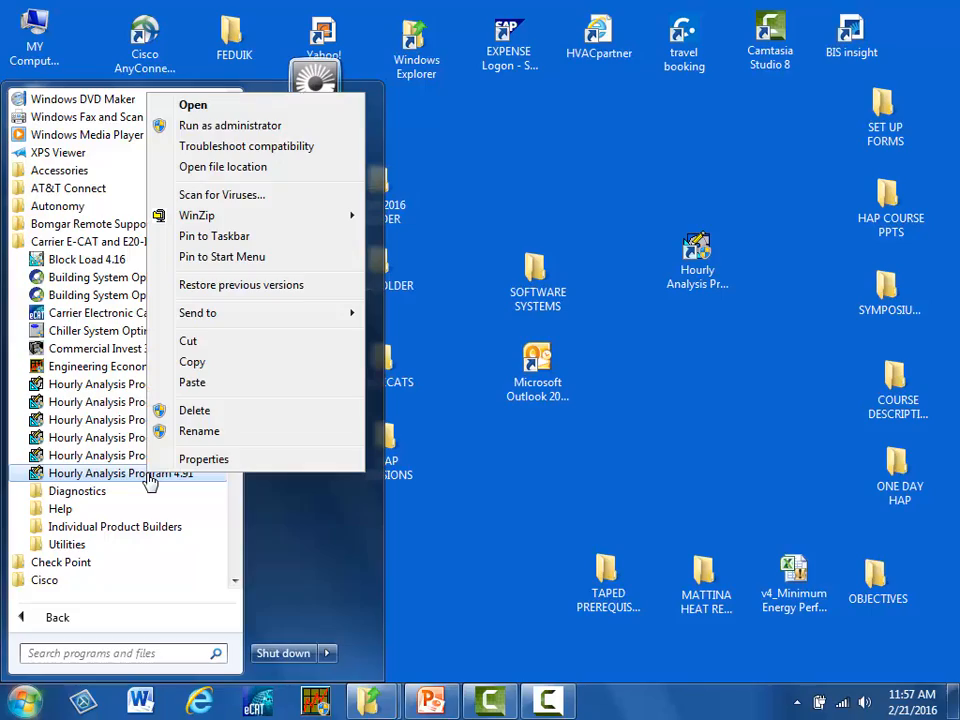
mouse_move(218, 438)
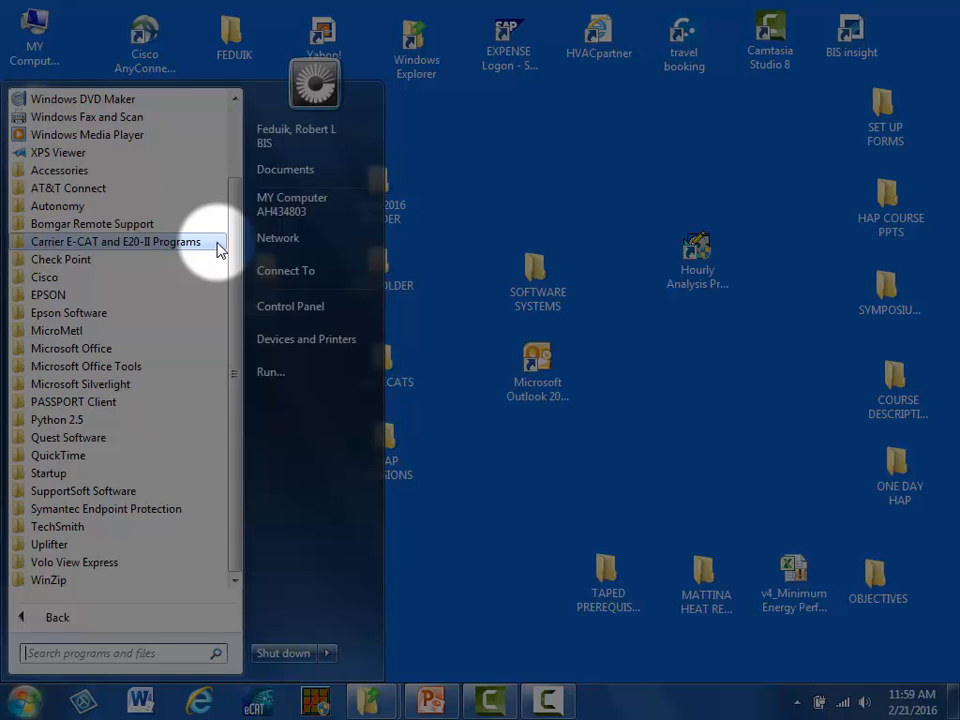
Expand the Carrier E-CAT and E20-II Programs folder again to list the HAP versions
left_click(116, 240)
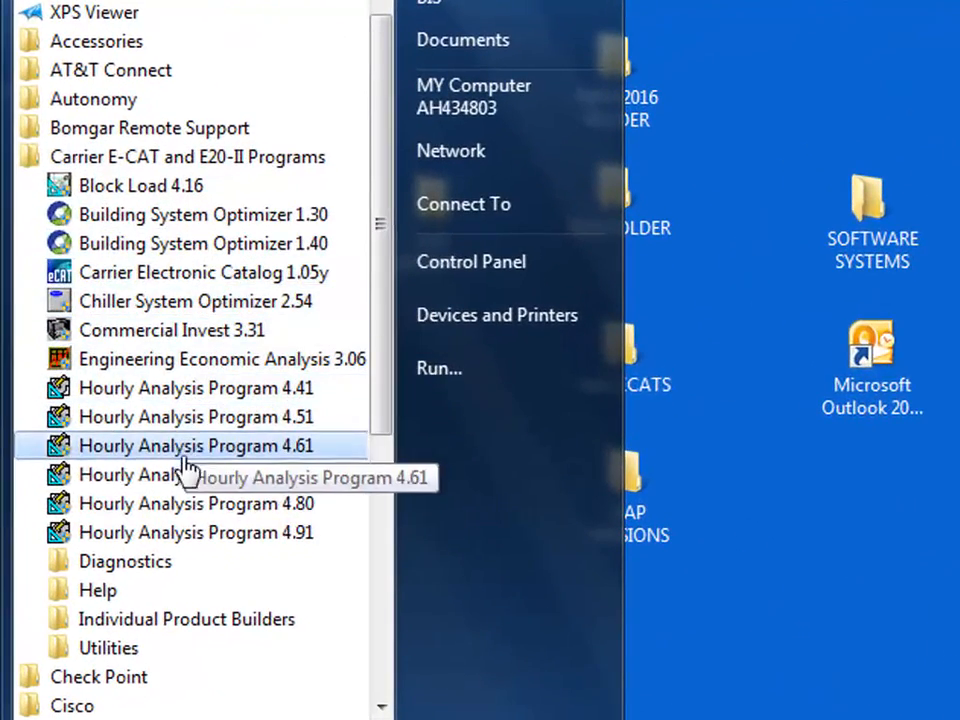
mouse_move(188, 532)
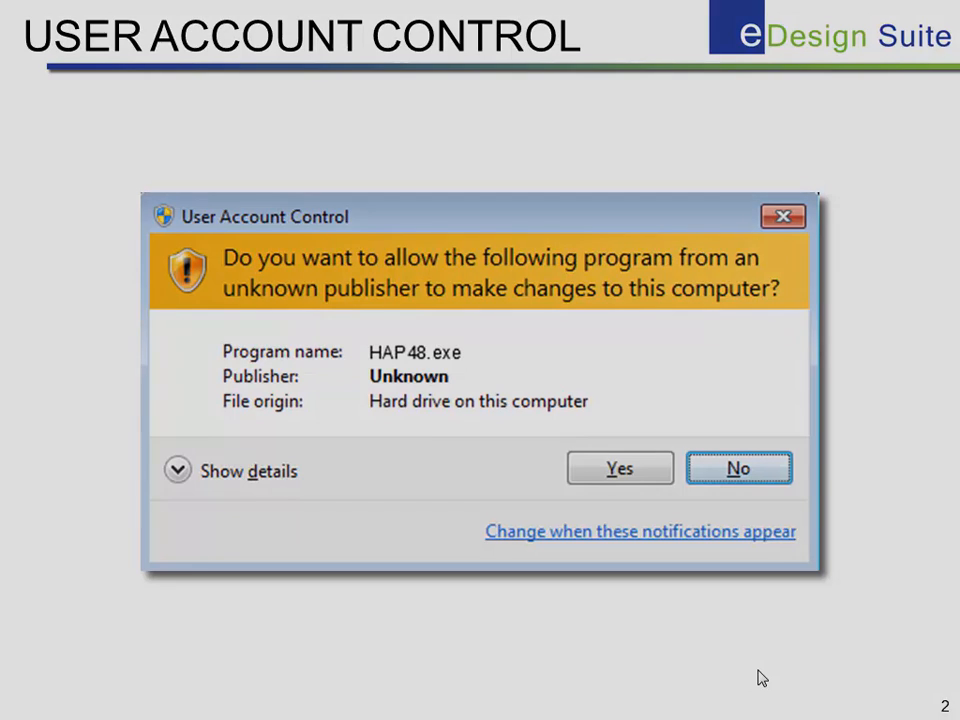
Advance past the USER ACCOUNT CONTROL slide so HAP 4.91 launches with its splash box
left_click(620, 468)
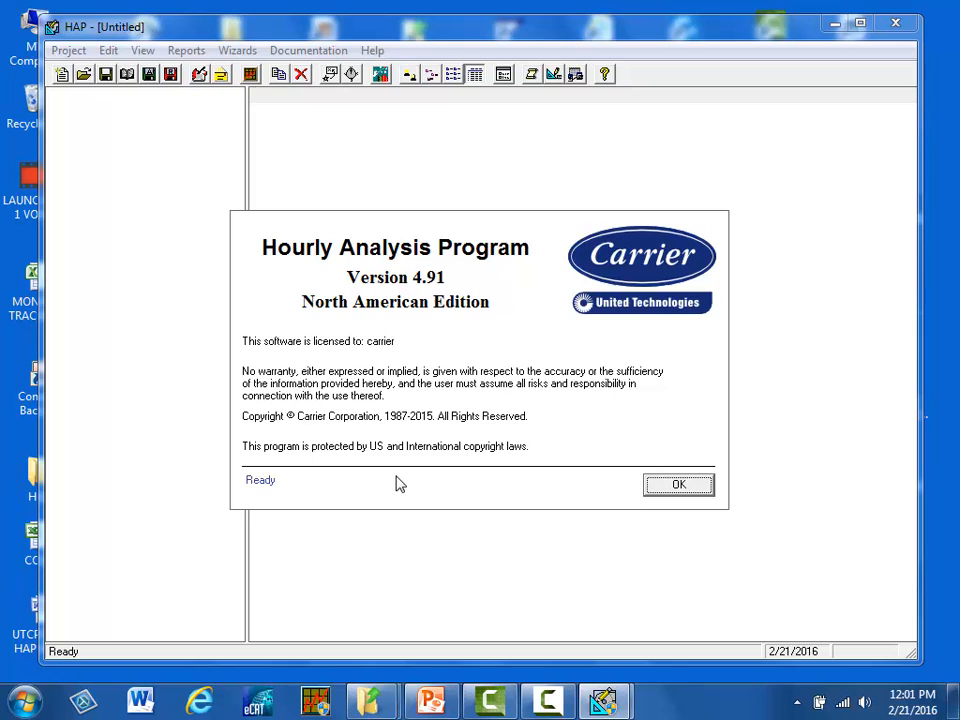
mouse_move(590, 458)
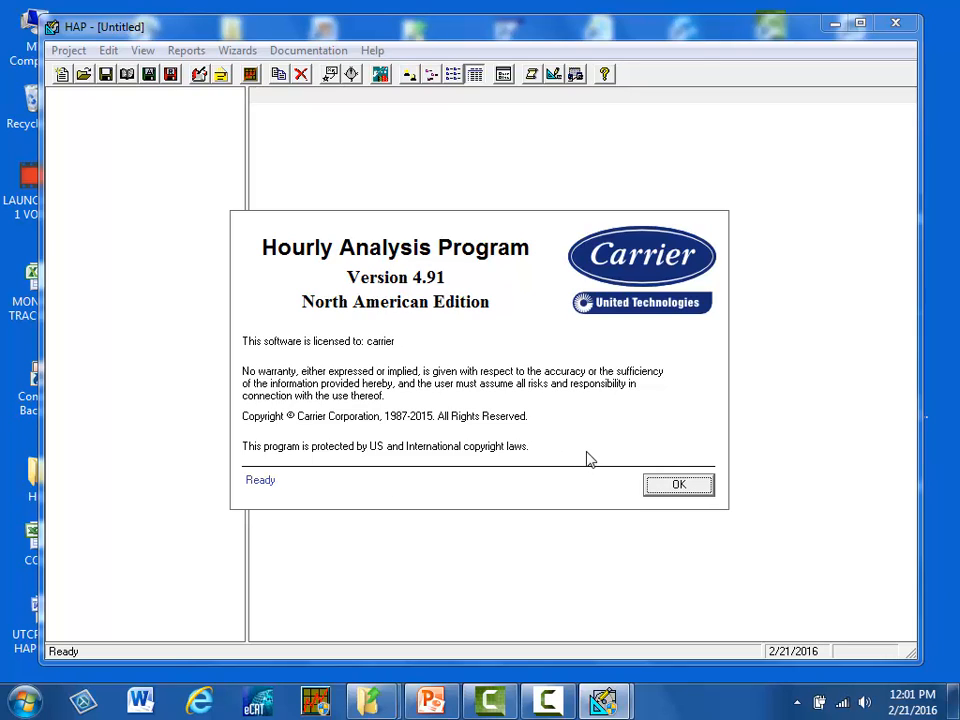
mouse_move(540, 364)
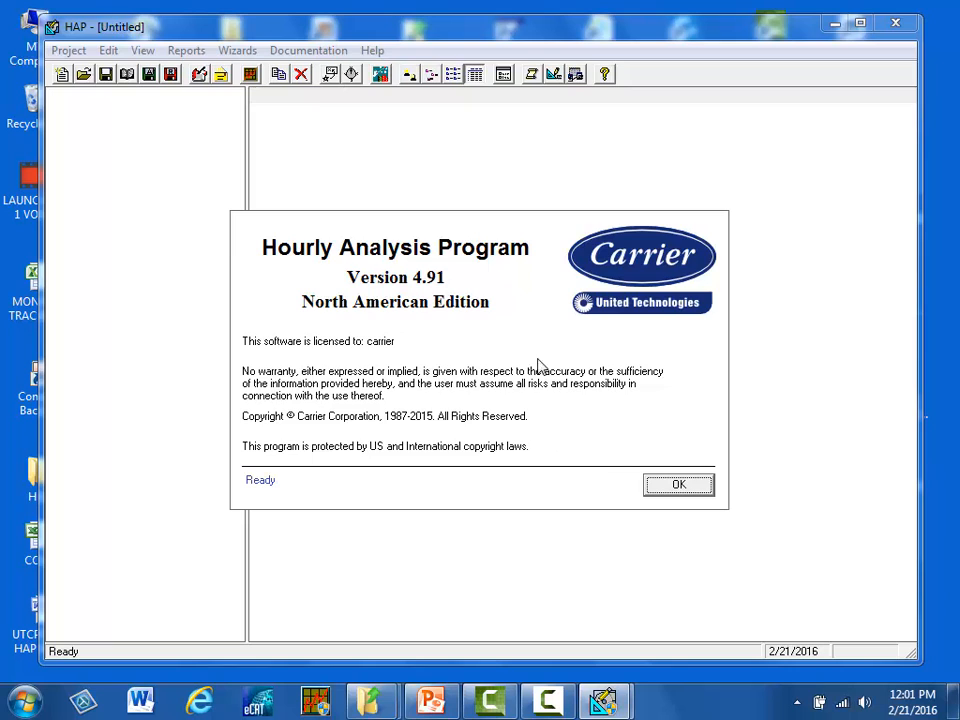
mouse_move(500, 292)
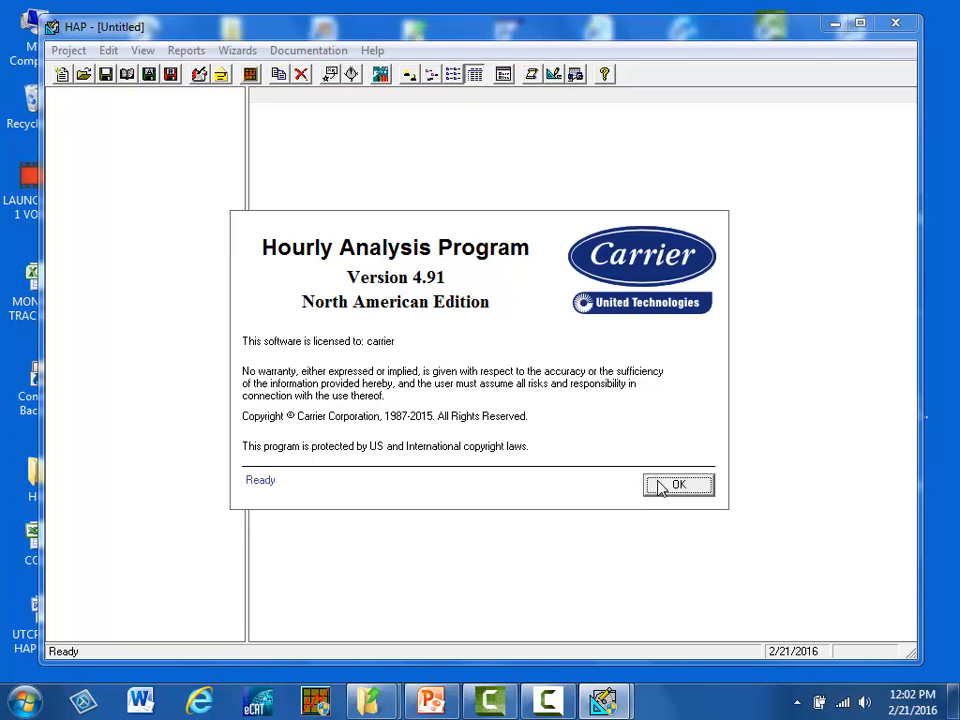
Dismiss the 4.91 splash and highlight 'HAP 49 Advanced Heat Recovery Shell Mod 13A' in Open Project
left_click(678, 486)
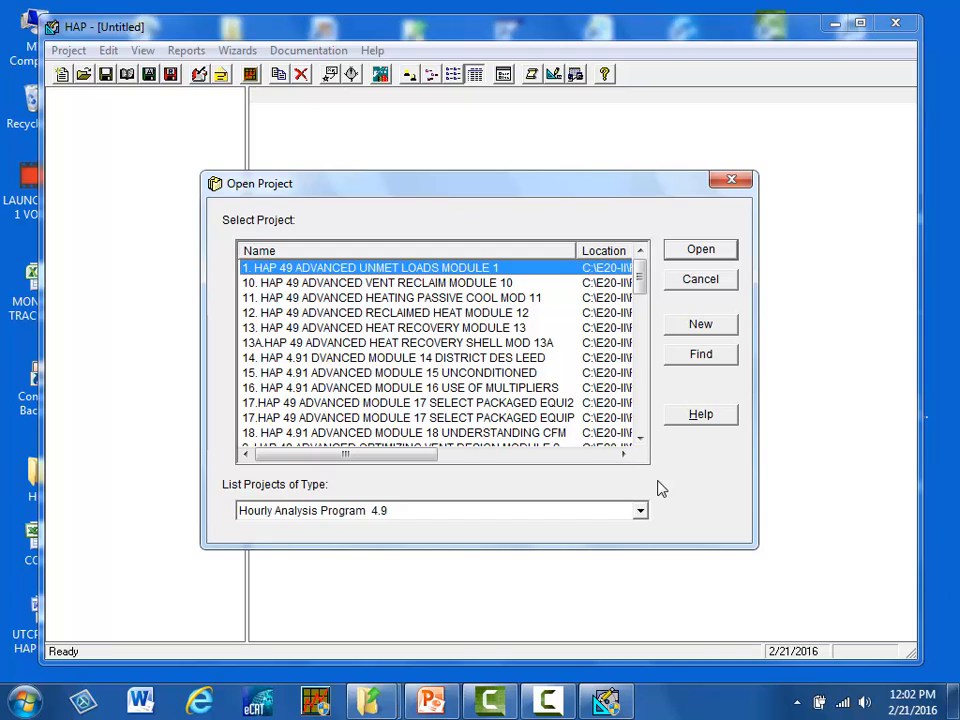
mouse_move(700, 430)
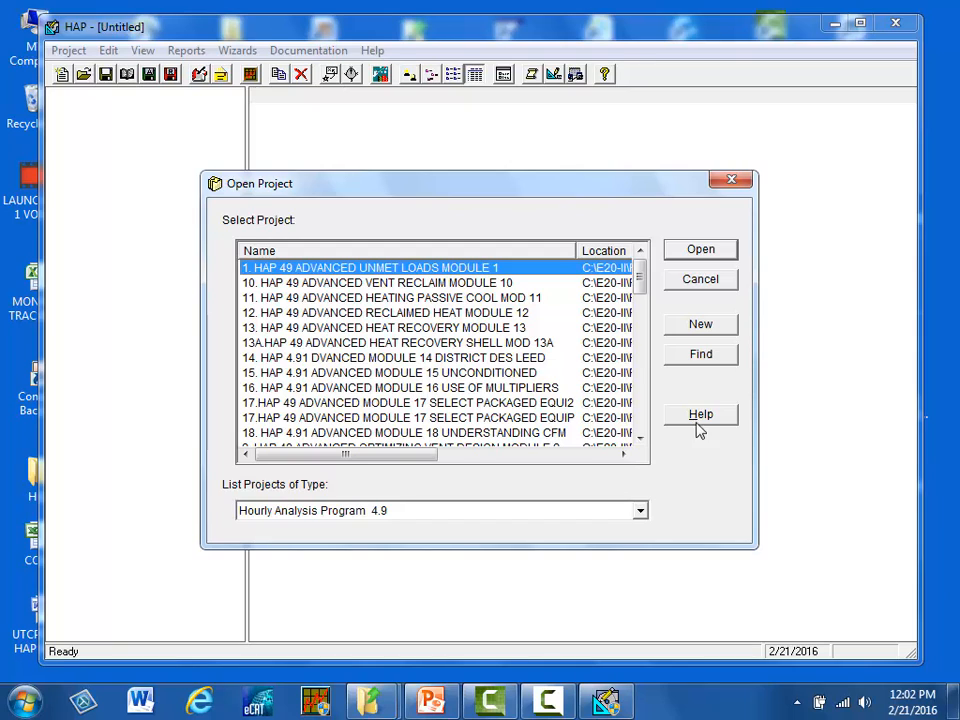
left_click(400, 342)
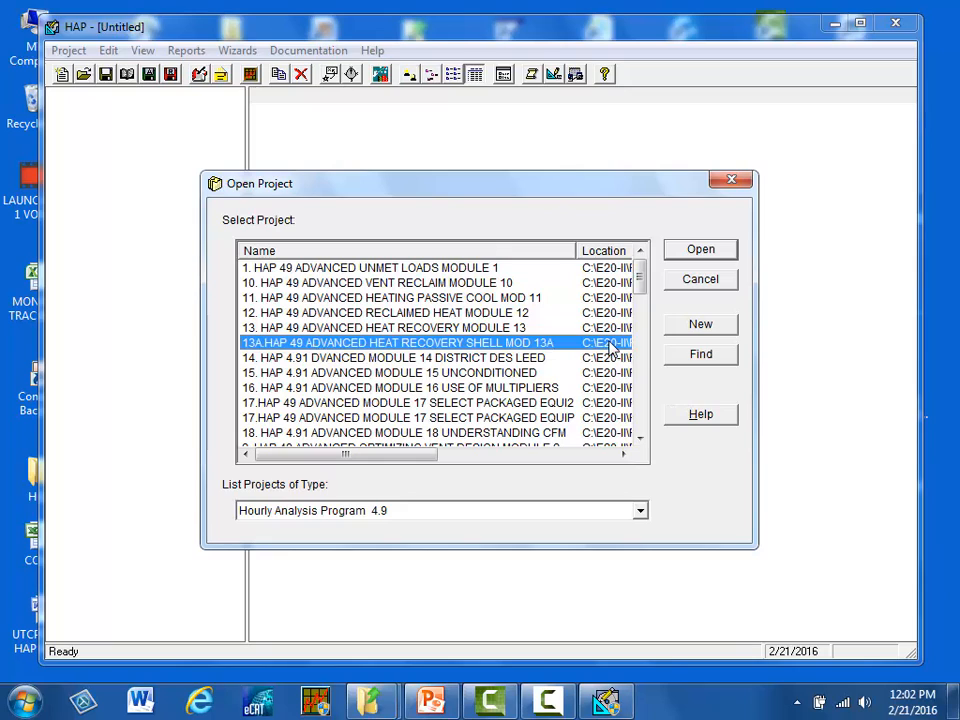
mouse_move(688, 320)
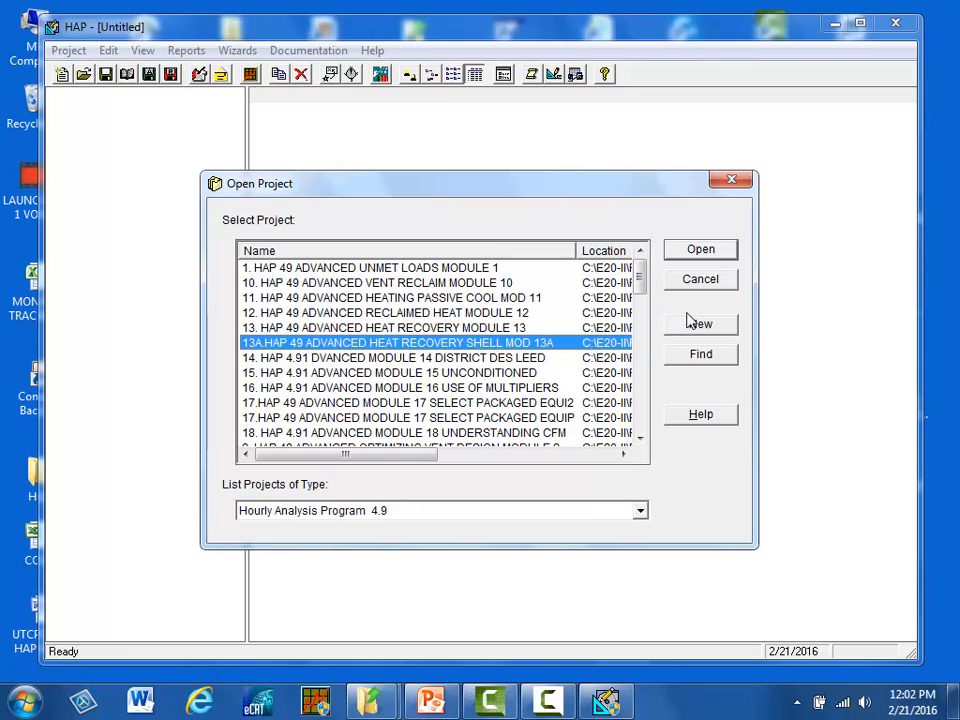
mouse_move(700, 324)
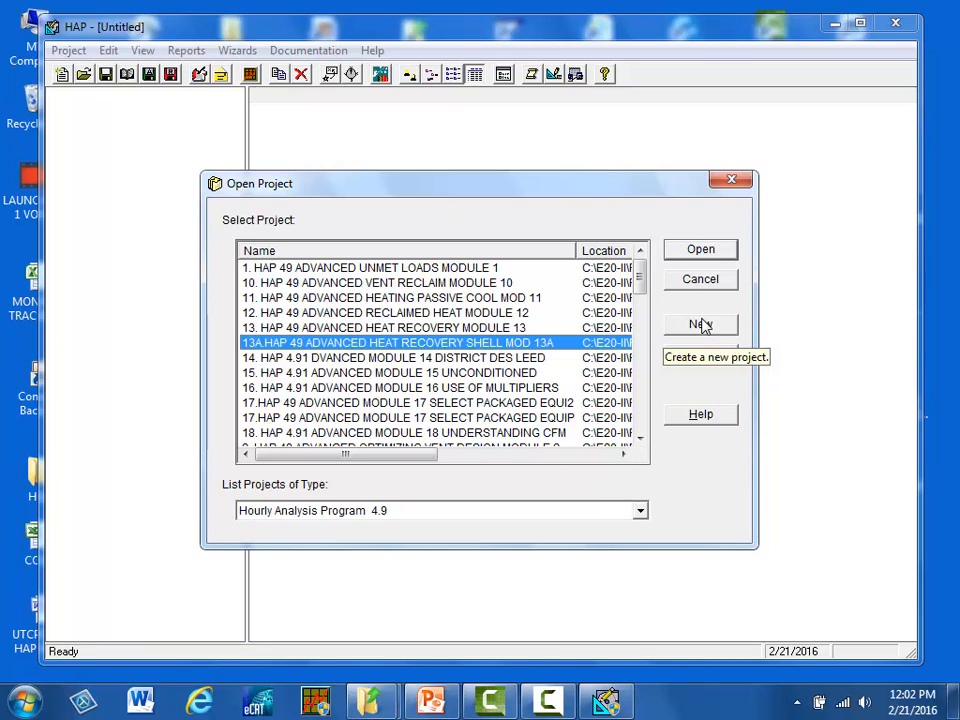
mouse_move(680, 400)
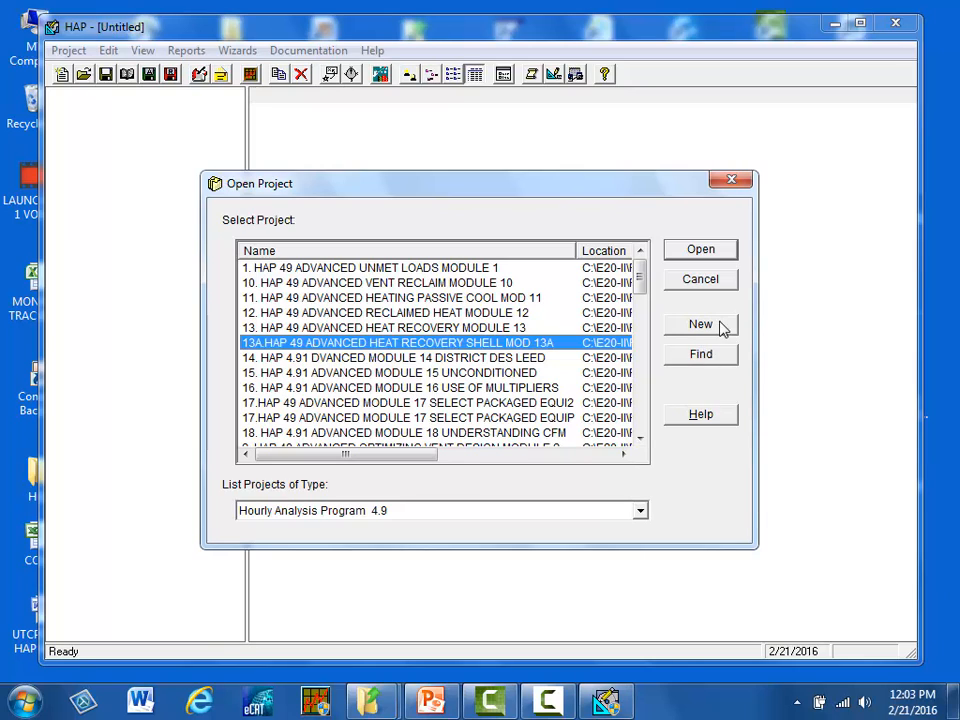
mouse_move(700, 354)
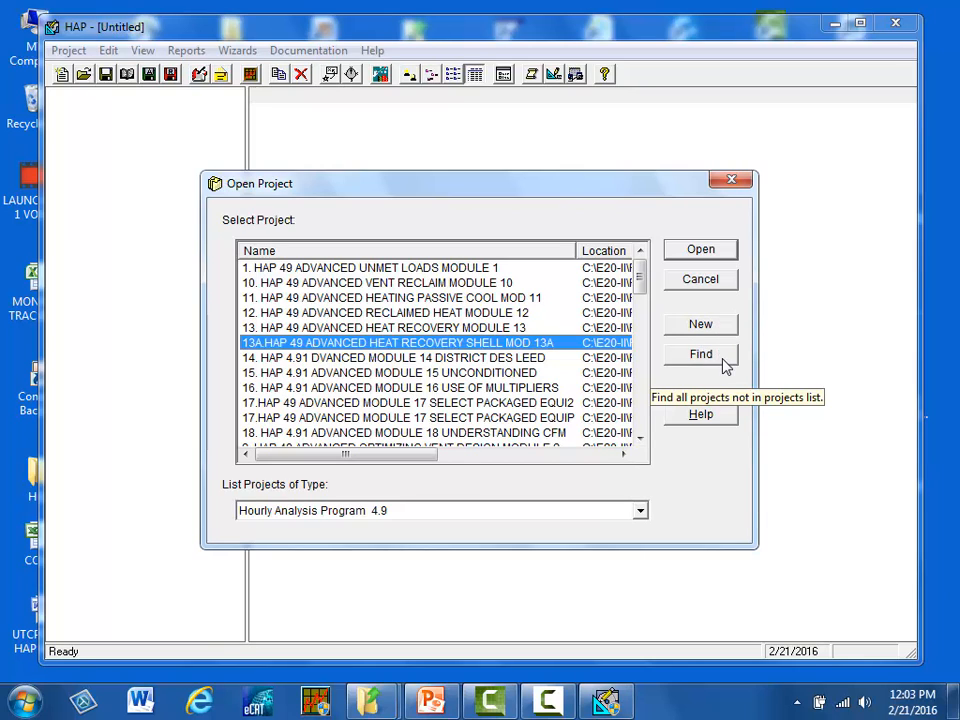